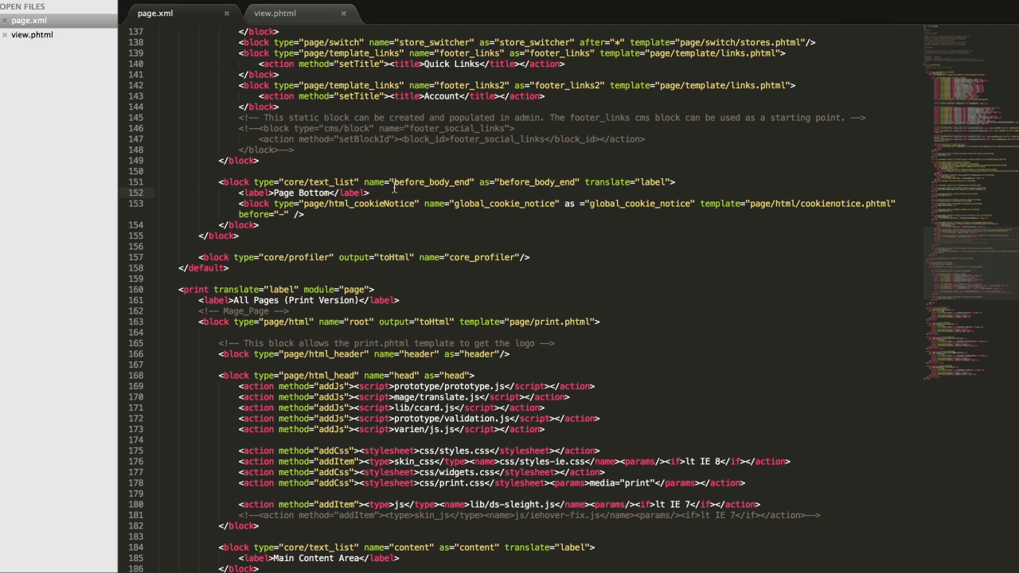
- Mark the Layouts cache type for refresh in Magento Cache Management
{"action": "double_click", "coordinate": [432, 182]}
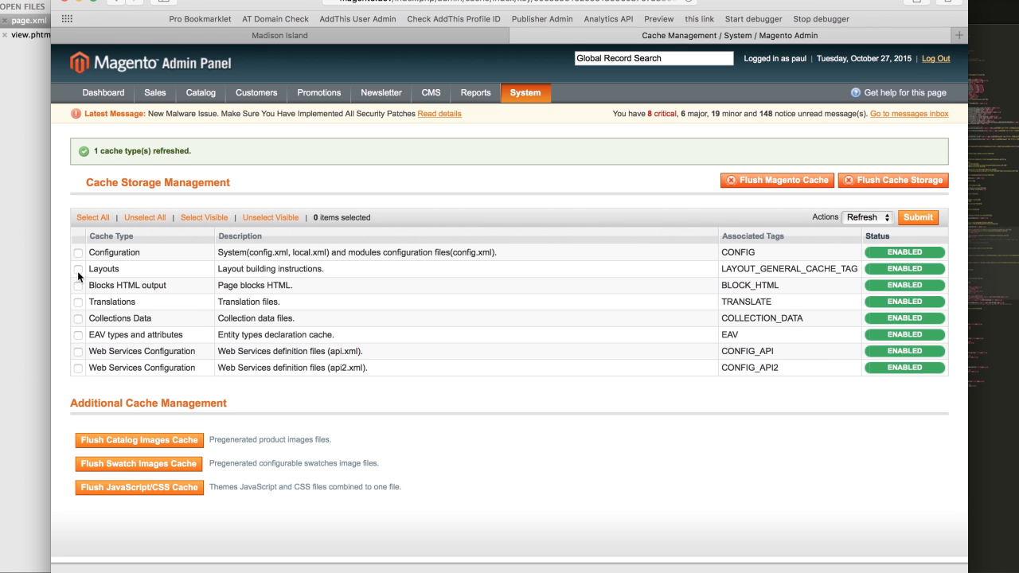
{"action": "left_click", "coordinate": [78, 269]}
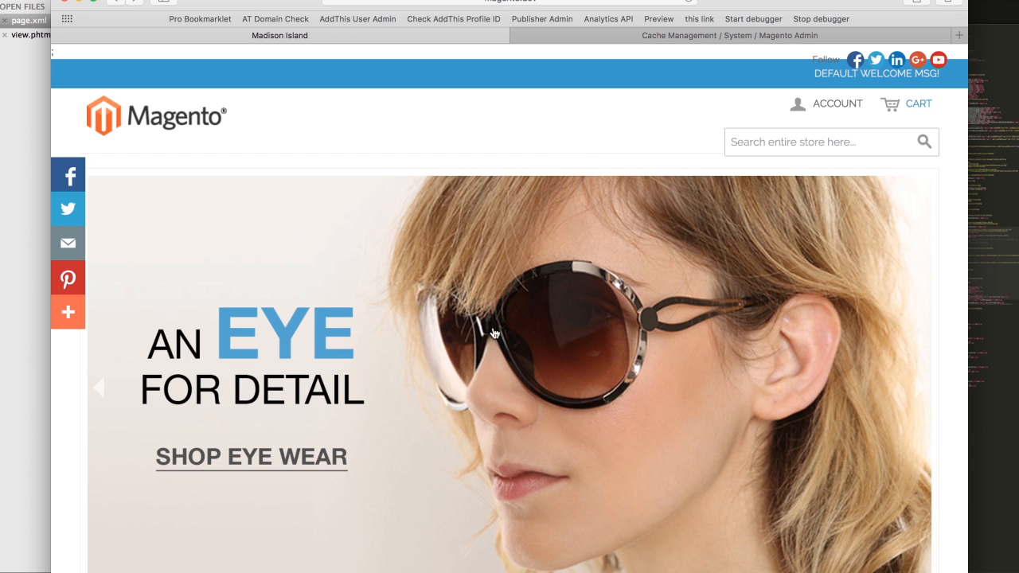
{"action": "mouse_move", "coordinate": [546, 125]}
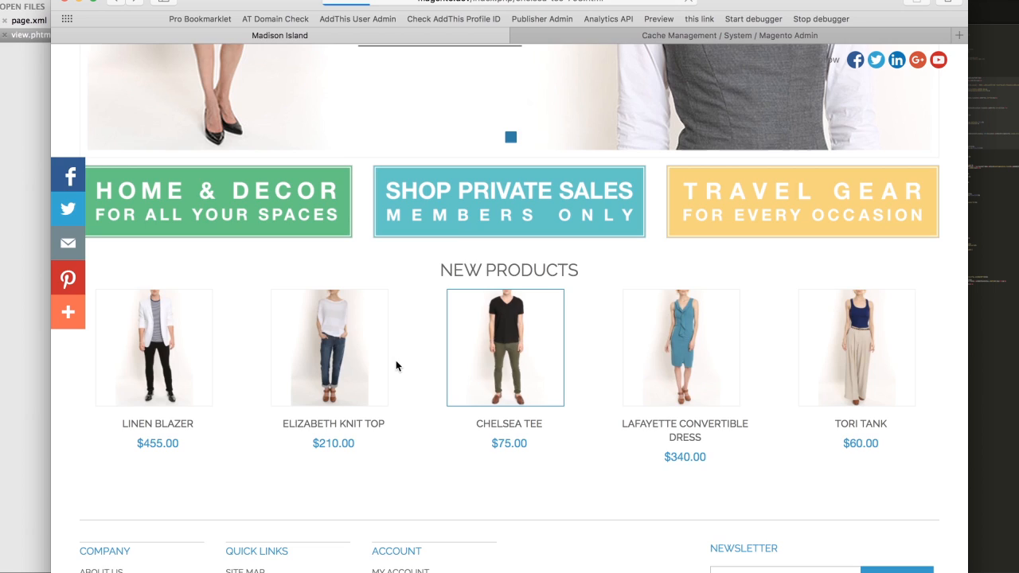
- Open the Chelsea Tee product page from the storefront's New Products list
{"action": "left_click", "coordinate": [505, 347]}
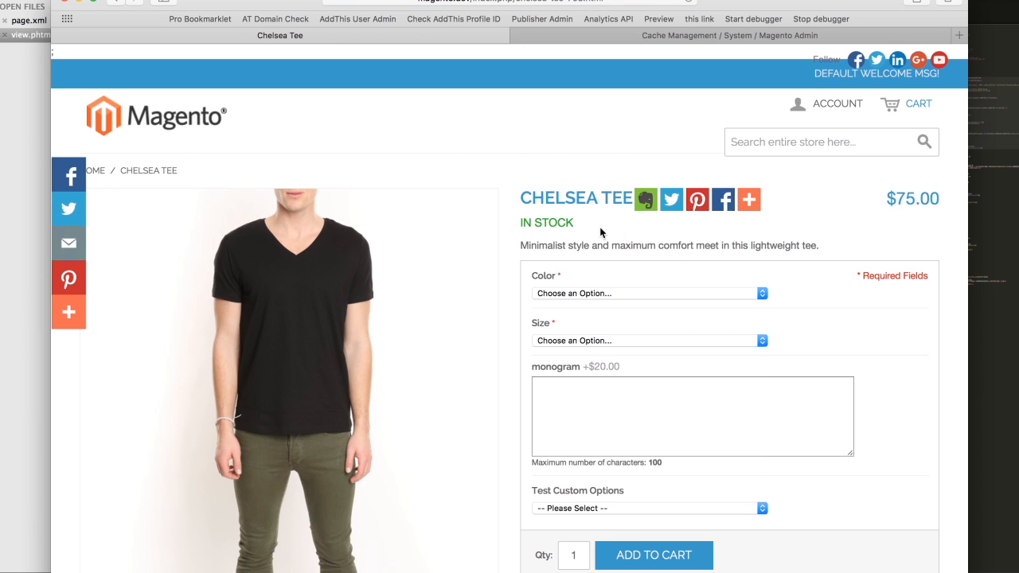
{"action": "mouse_move", "coordinate": [640, 154]}
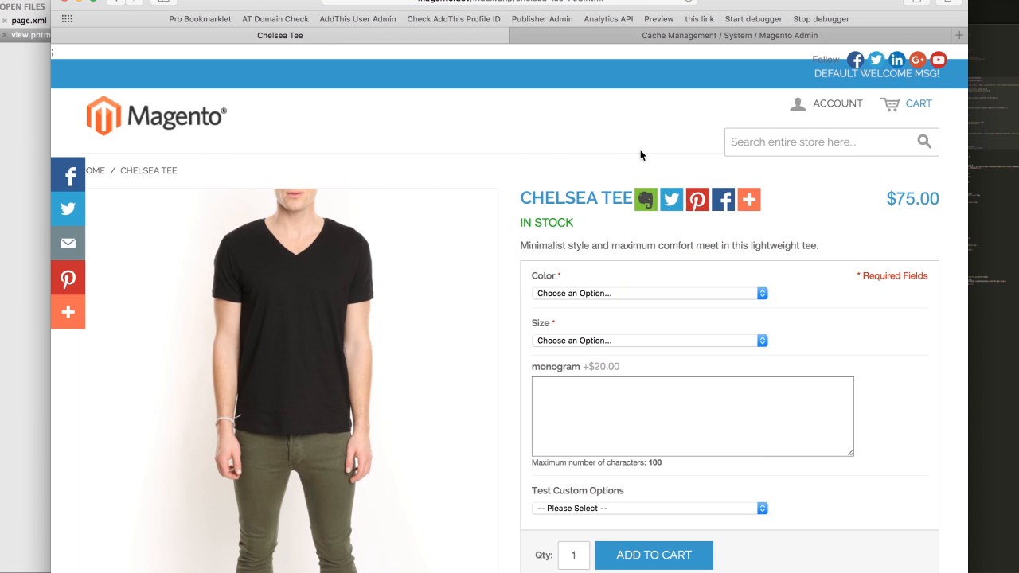